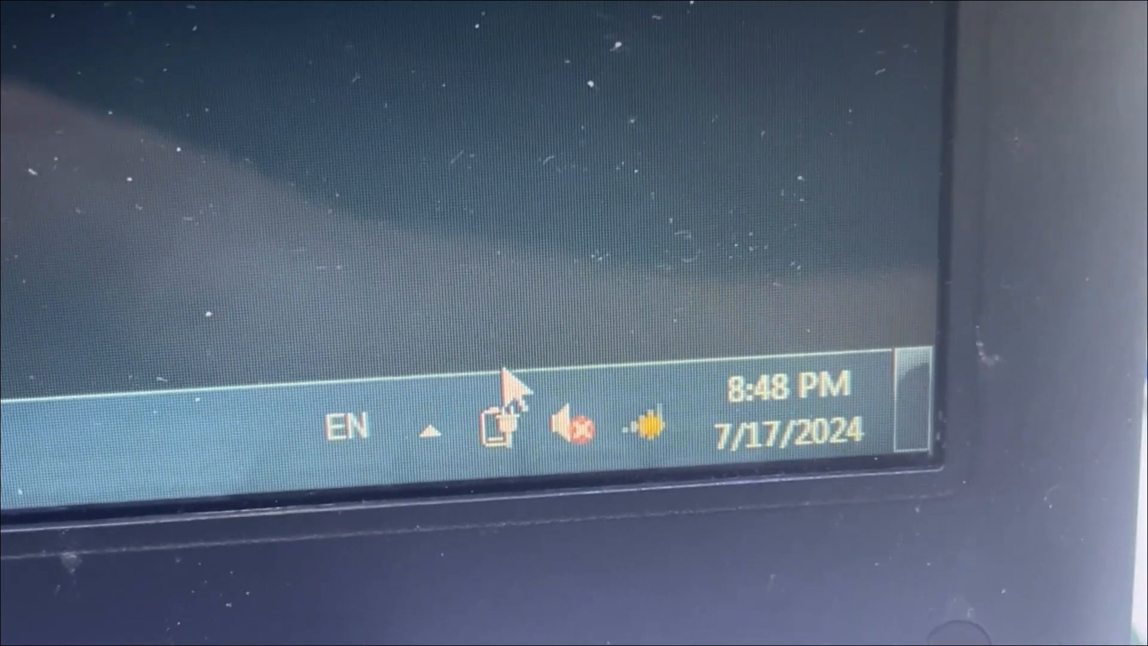
mouse_move(502, 436)
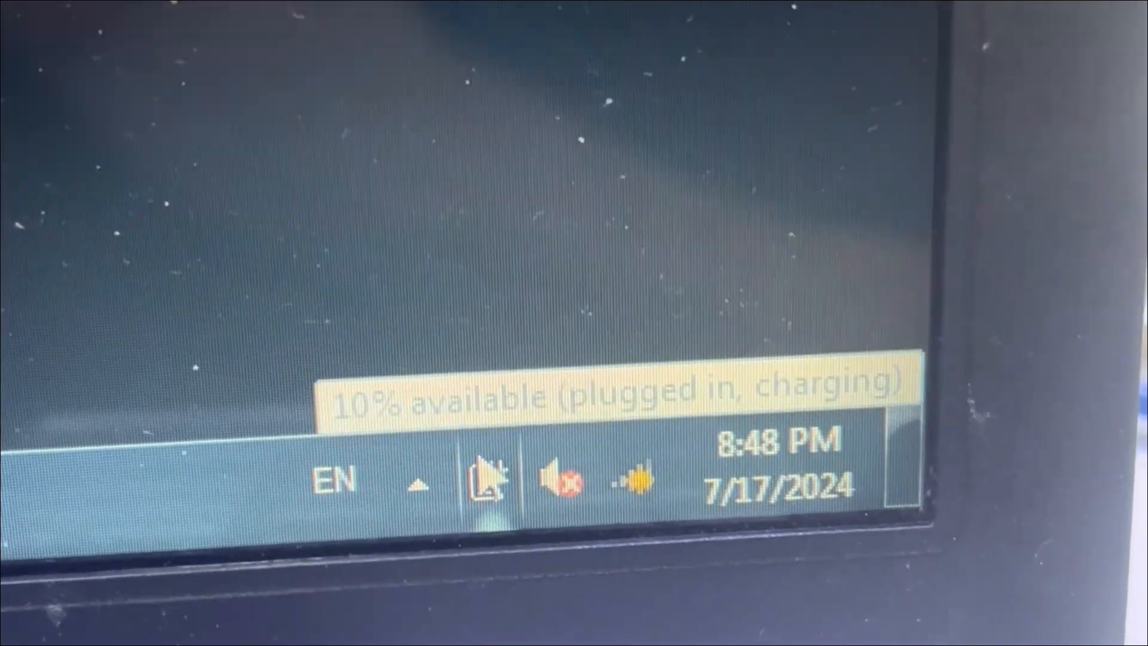
mouse_move(578, 330)
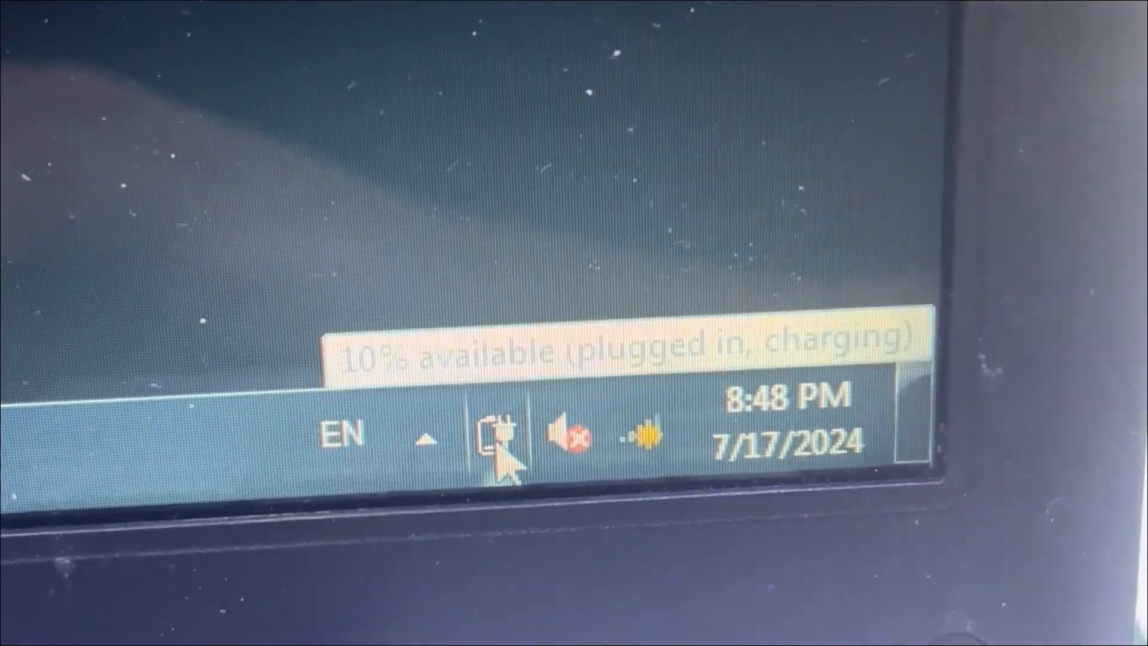
mouse_move(524, 219)
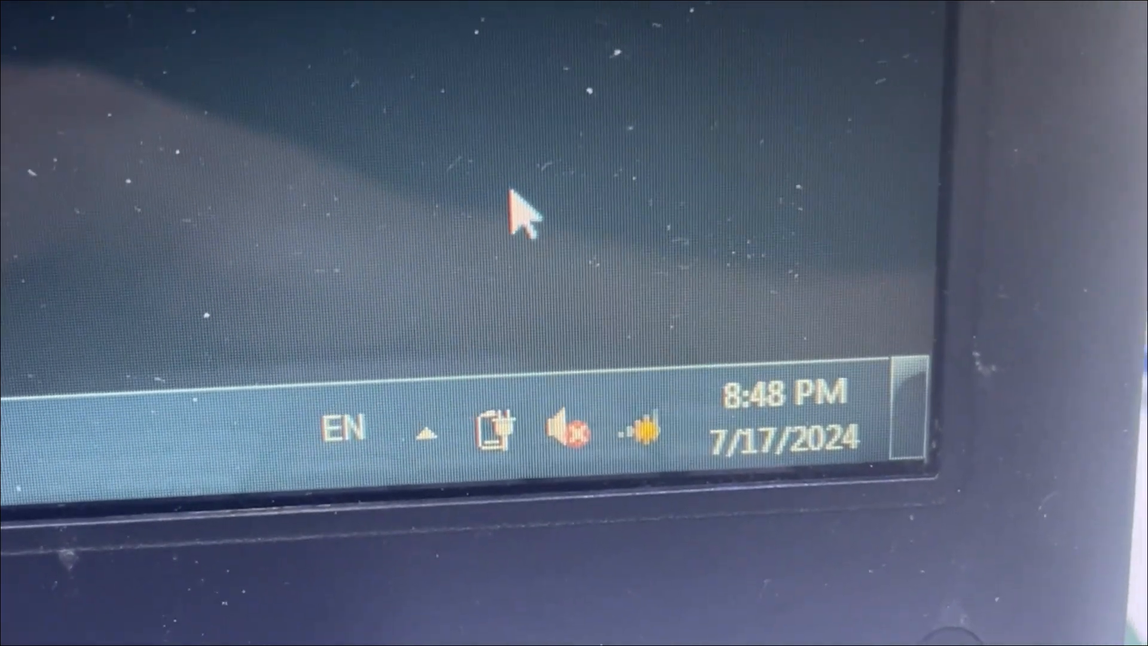
mouse_move(498, 447)
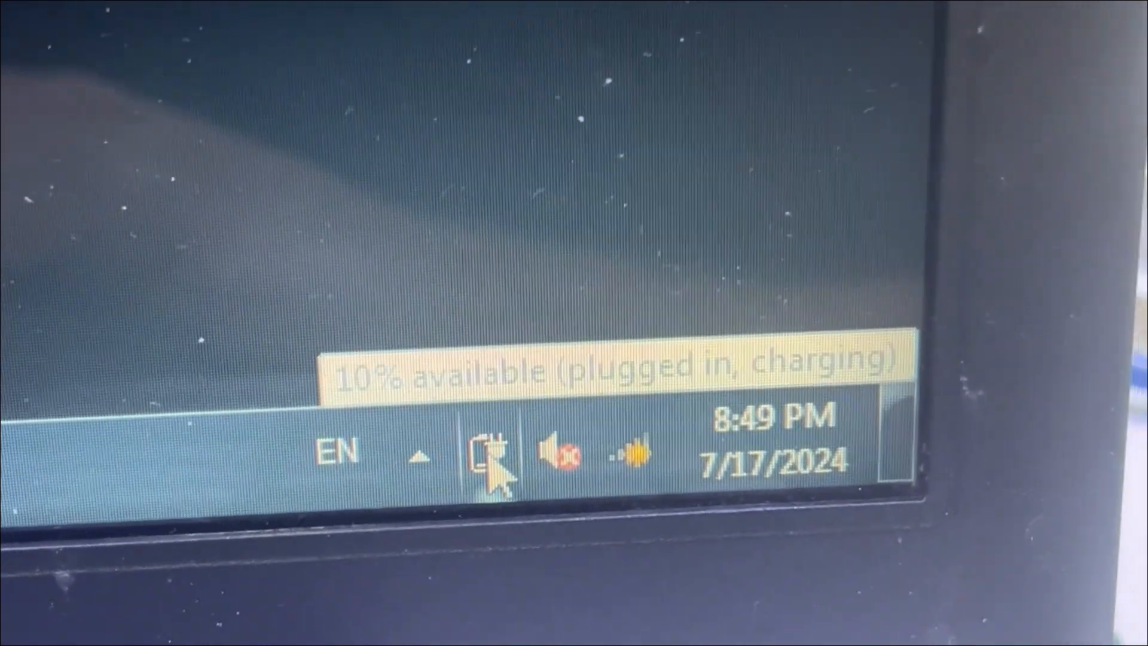